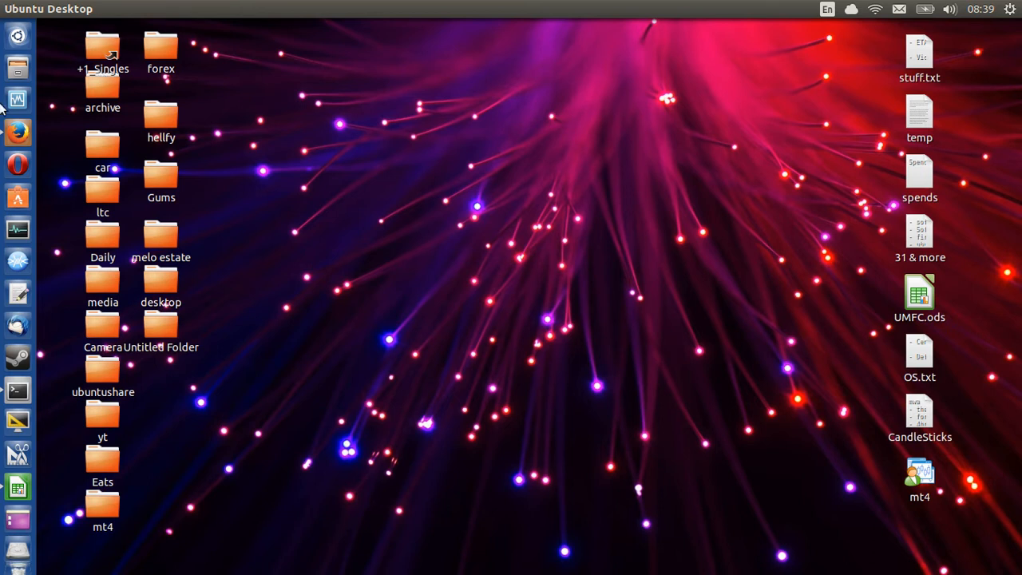
Step: Show the Terminal launcher's quick menu with New Terminal, Unlock and Quit
right_click(17, 391)
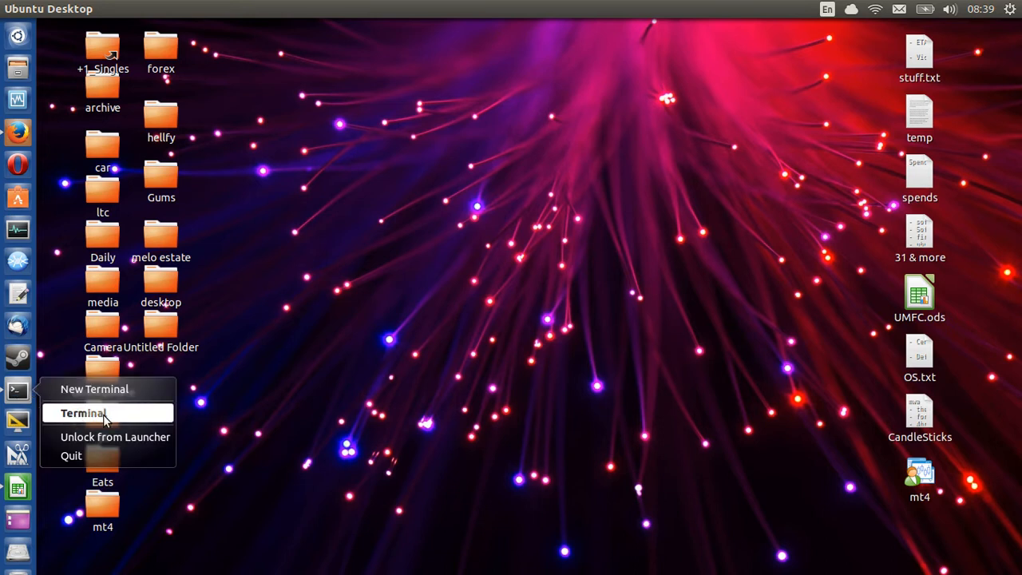
mouse_move(95, 389)
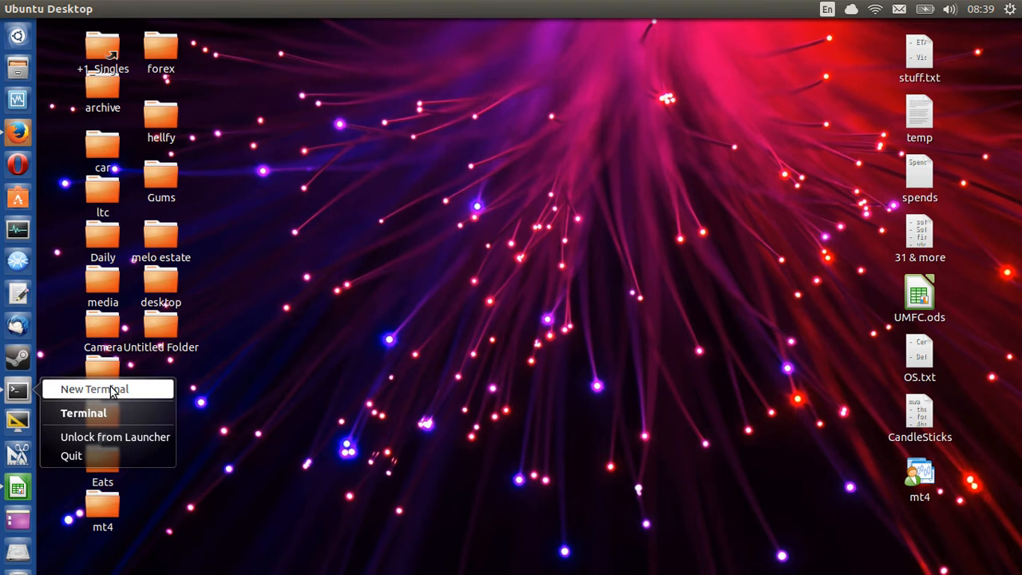
Step: Run 'sudo apt-get update; sudo apt-get upgrade' in a new terminal and authenticate with the password
click(94, 390)
text(sudo)
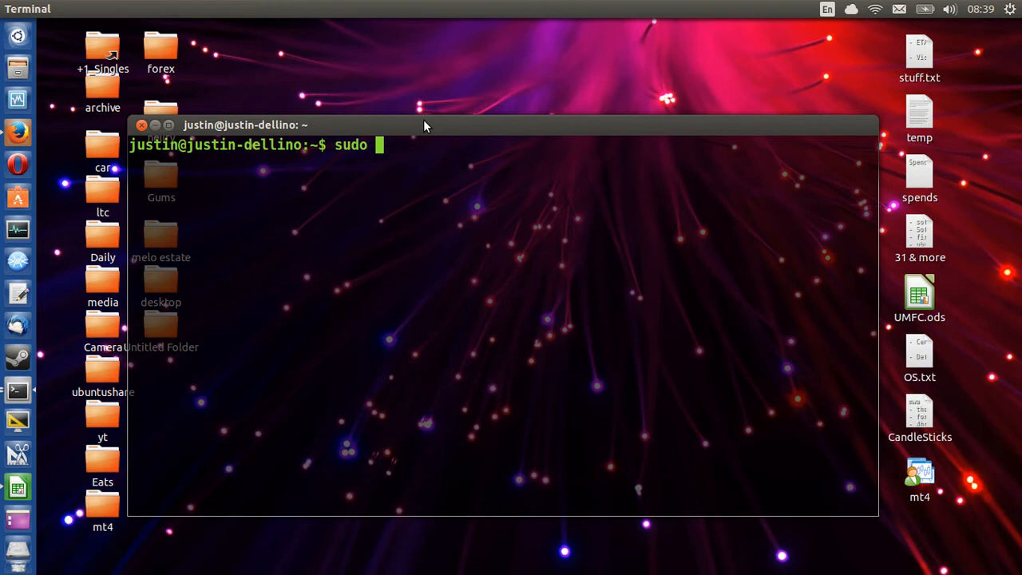
text(apt-get up)
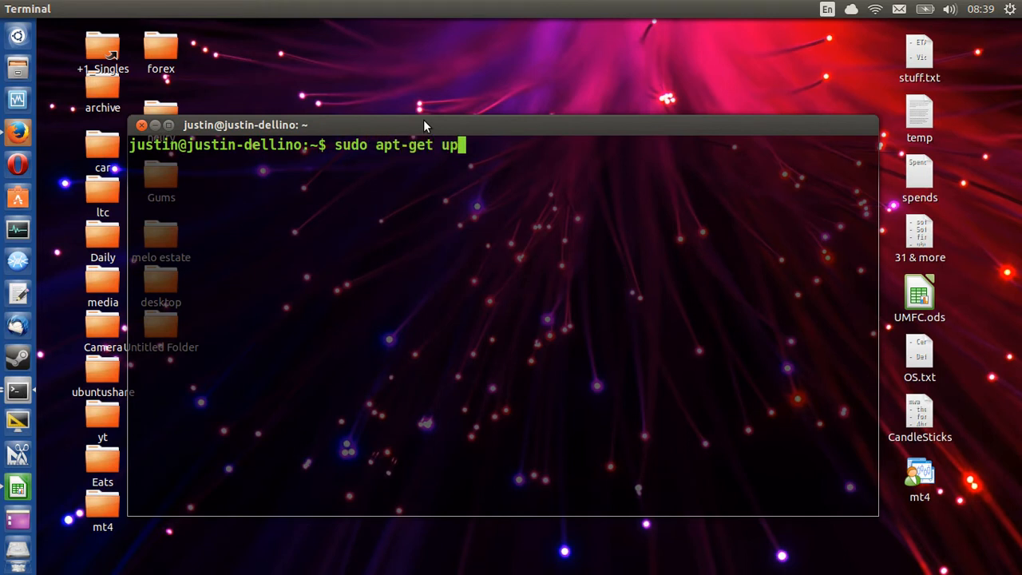
text(date;)
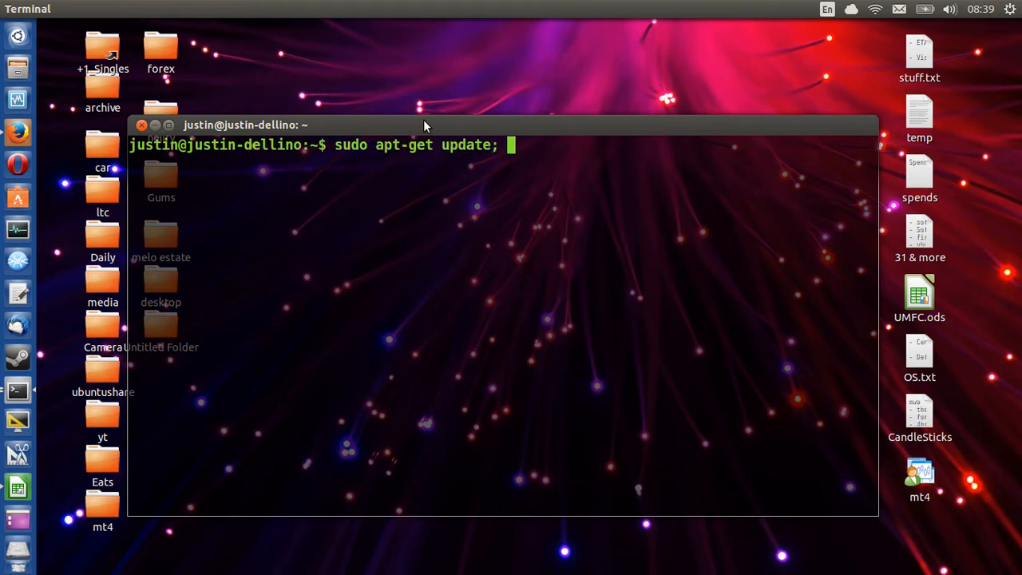
text(sudo apt-get upgrade)
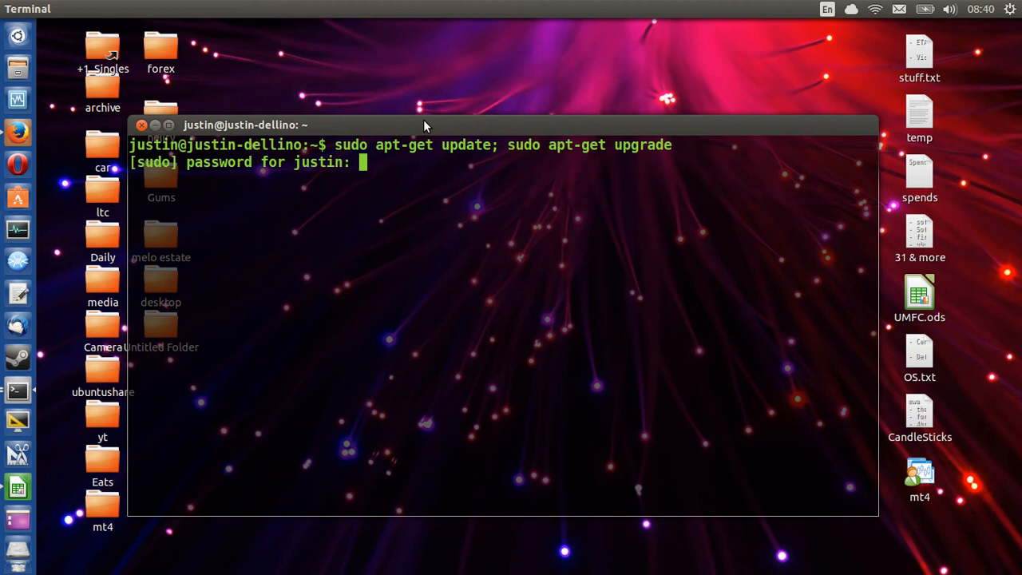
key(Return)
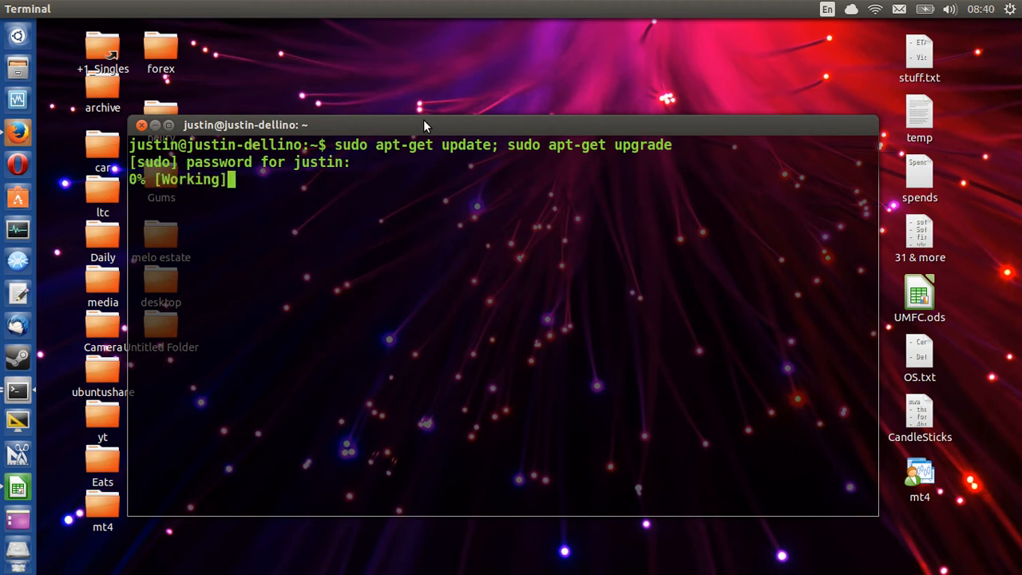